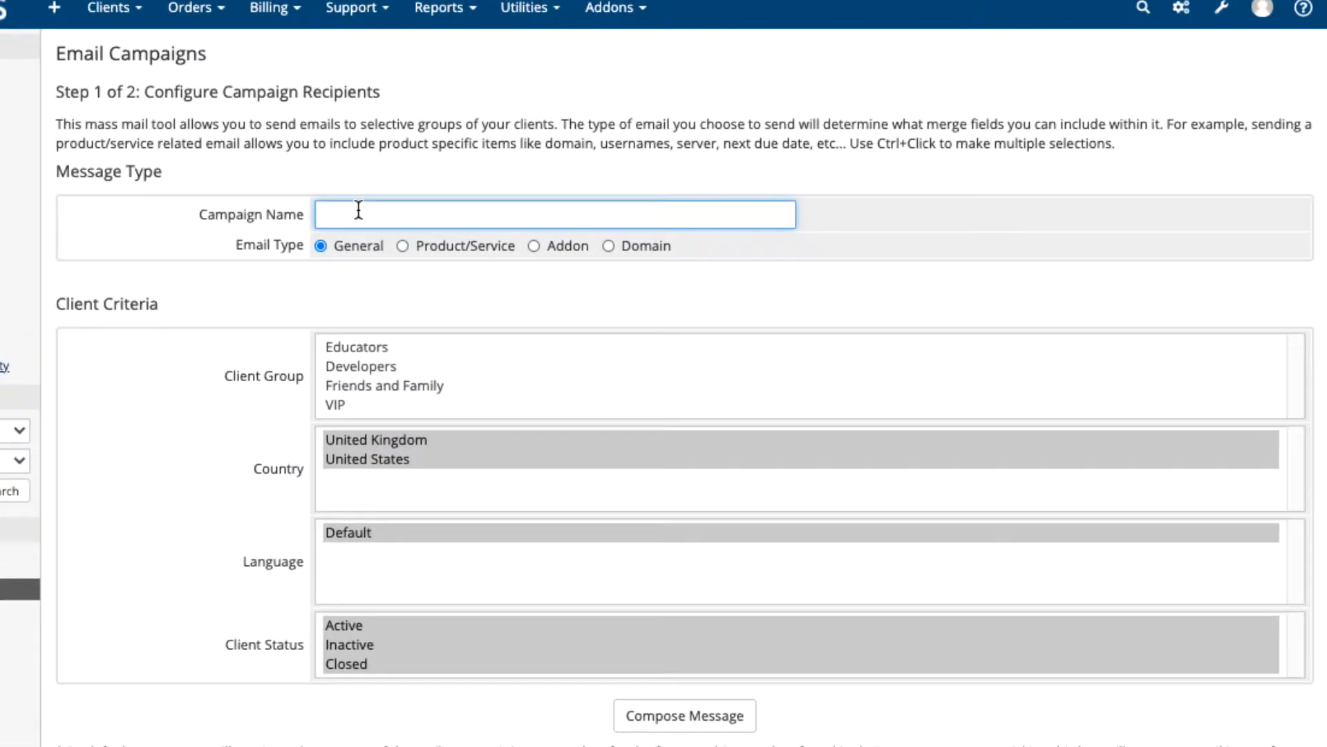
Name the domain campaign 'Summer Domain Deals' for Friends and Family active domains and proceed to composing.
click(585, 252)
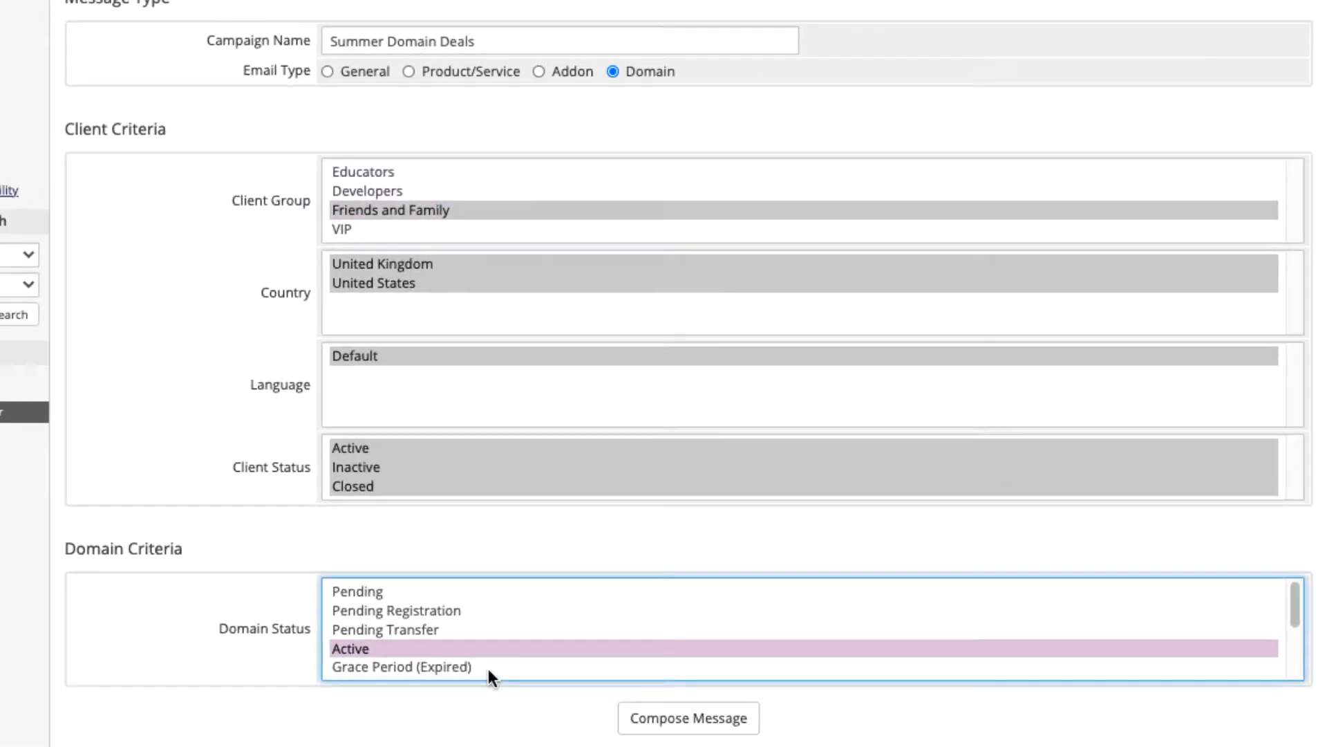
click(689, 718)
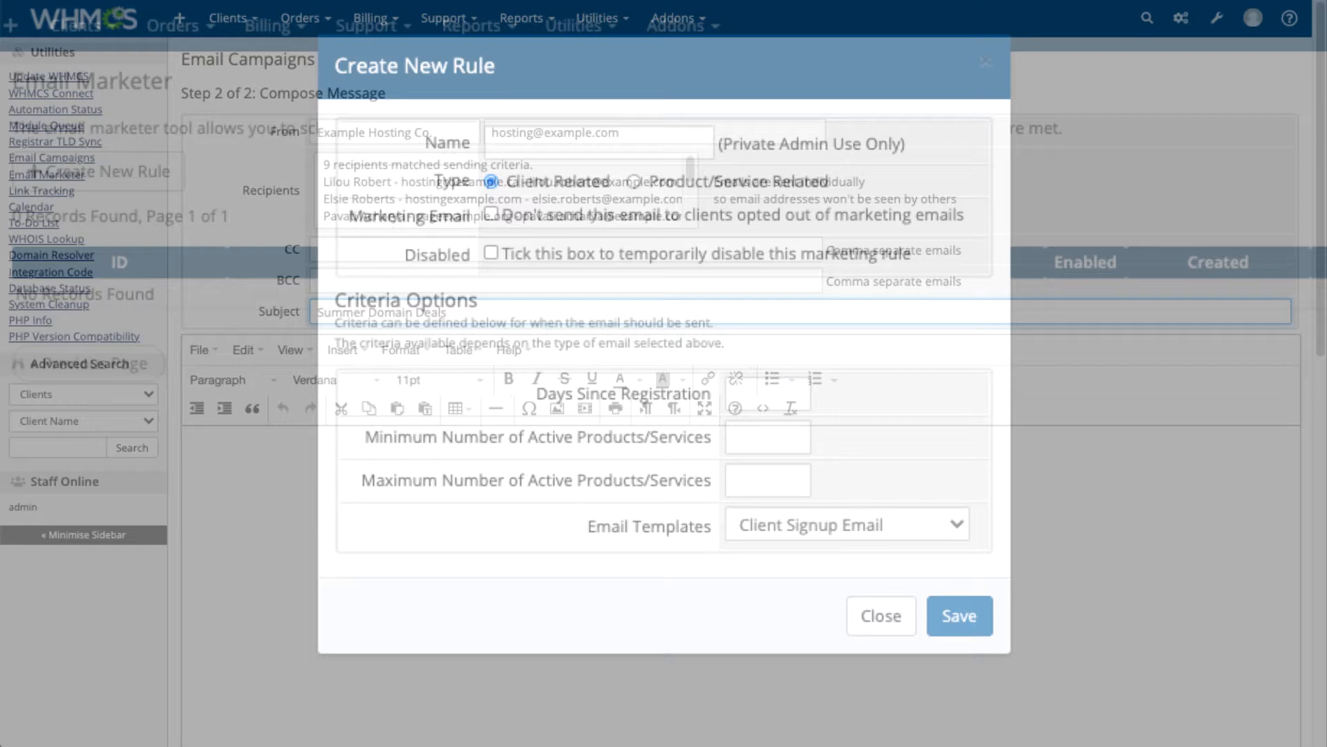
Create the 'Web Design Deals' rule for active Shared Hosting Starter Package services, 3 days after order.
text(Web Design Deals)
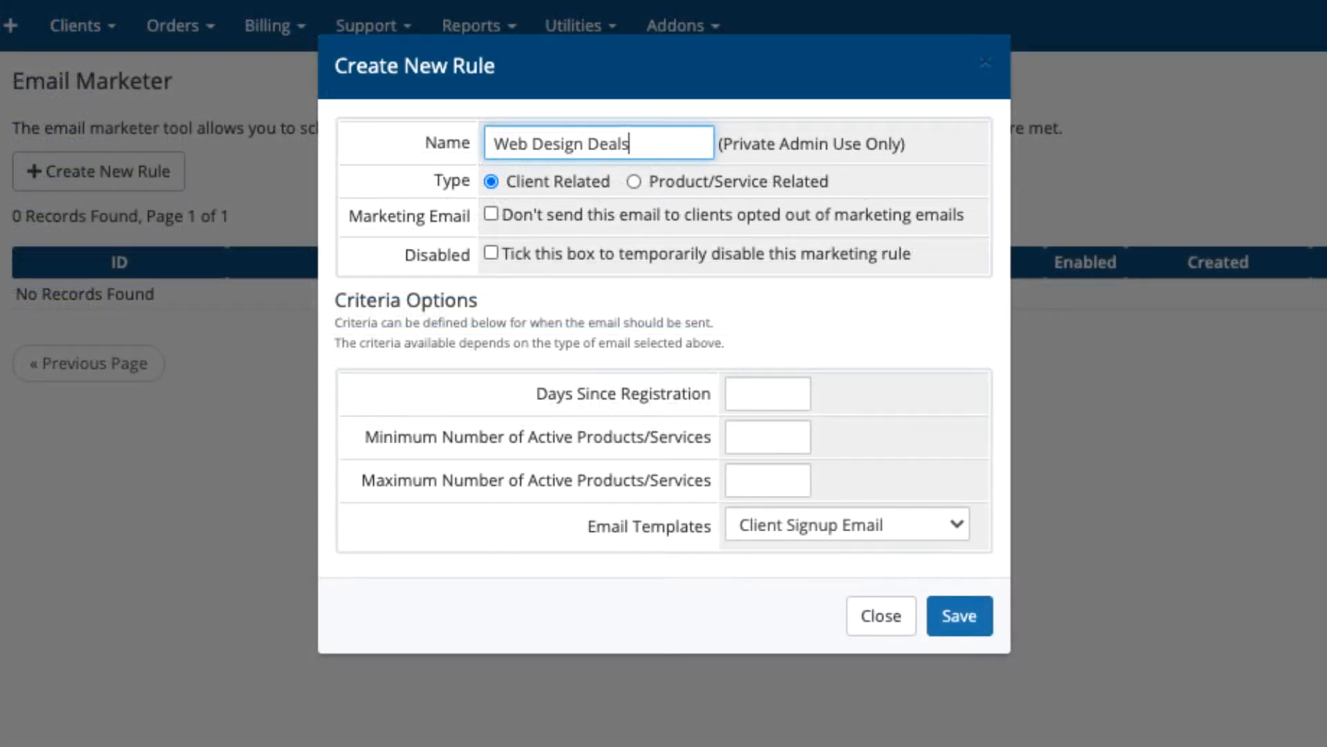
click(634, 181)
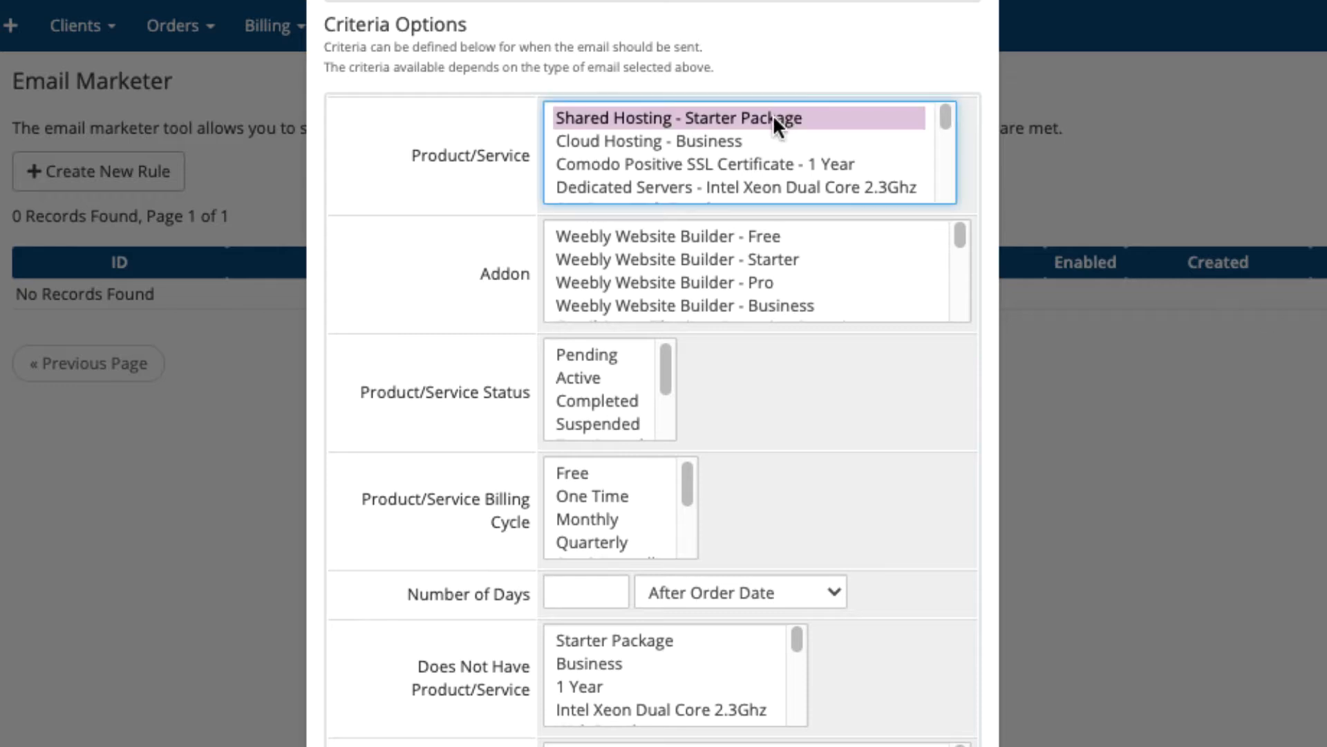
click(578, 376)
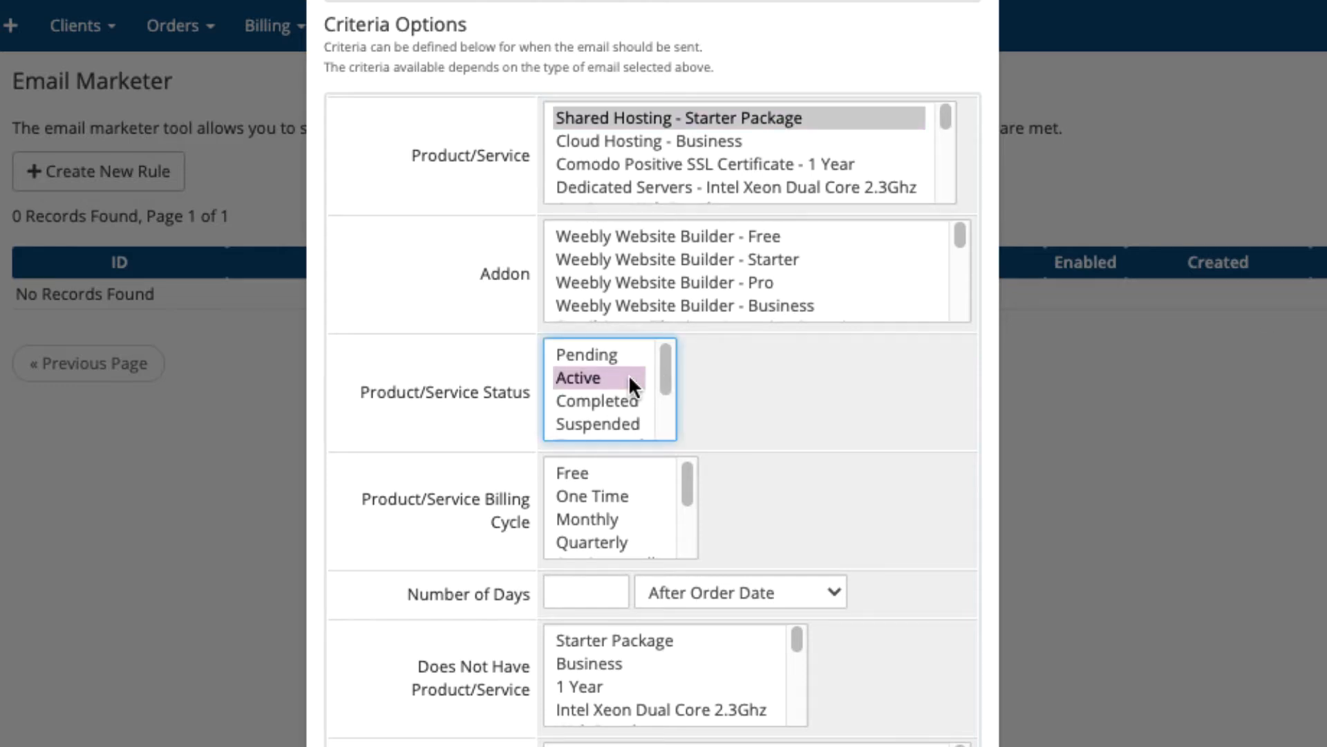
text(3)
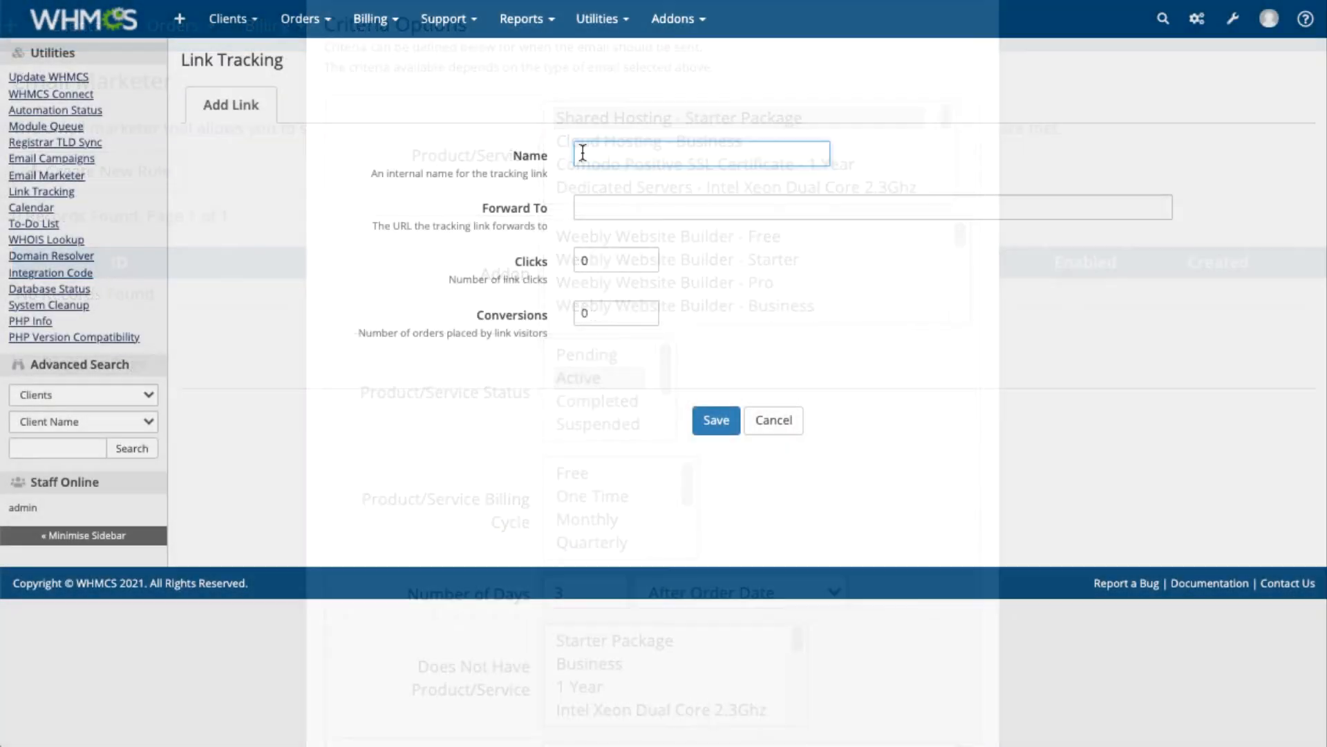
text(Best Web Hosting B)
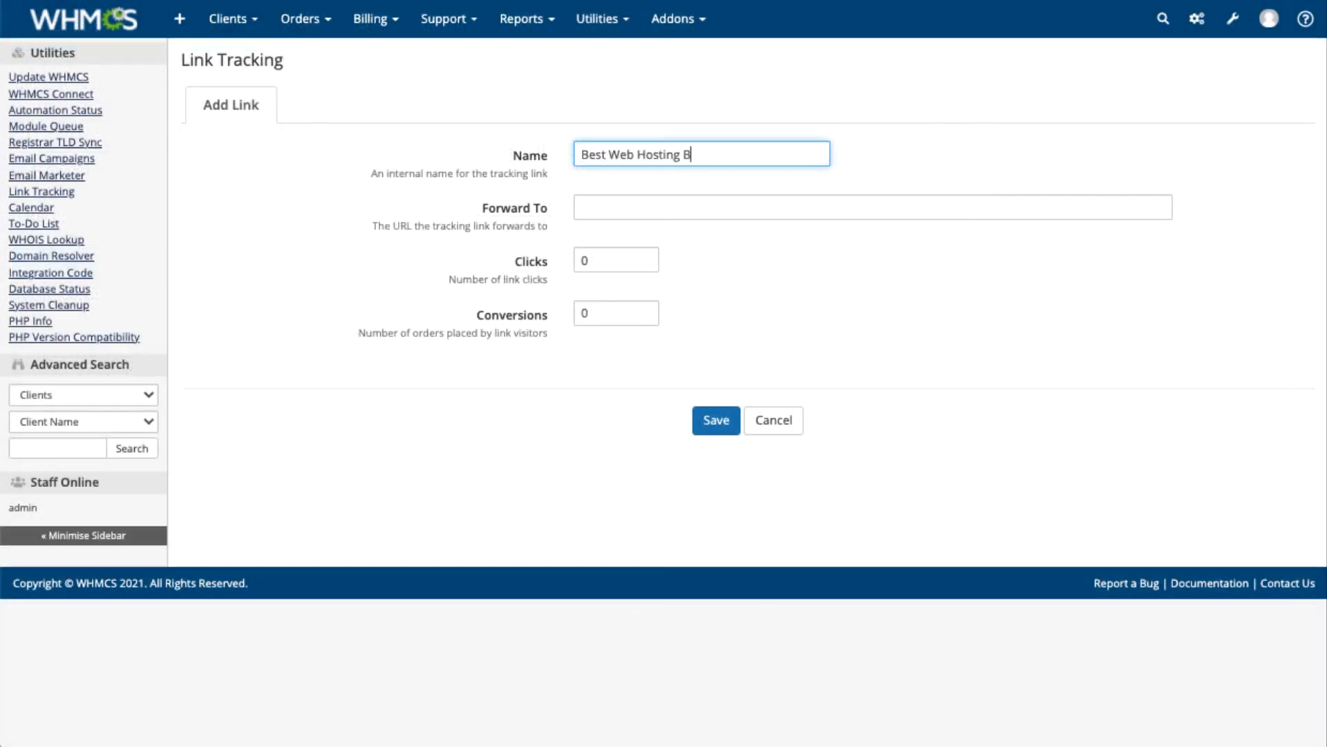
text(https://blog.example.com/133682/best-web-hosting-for-you)
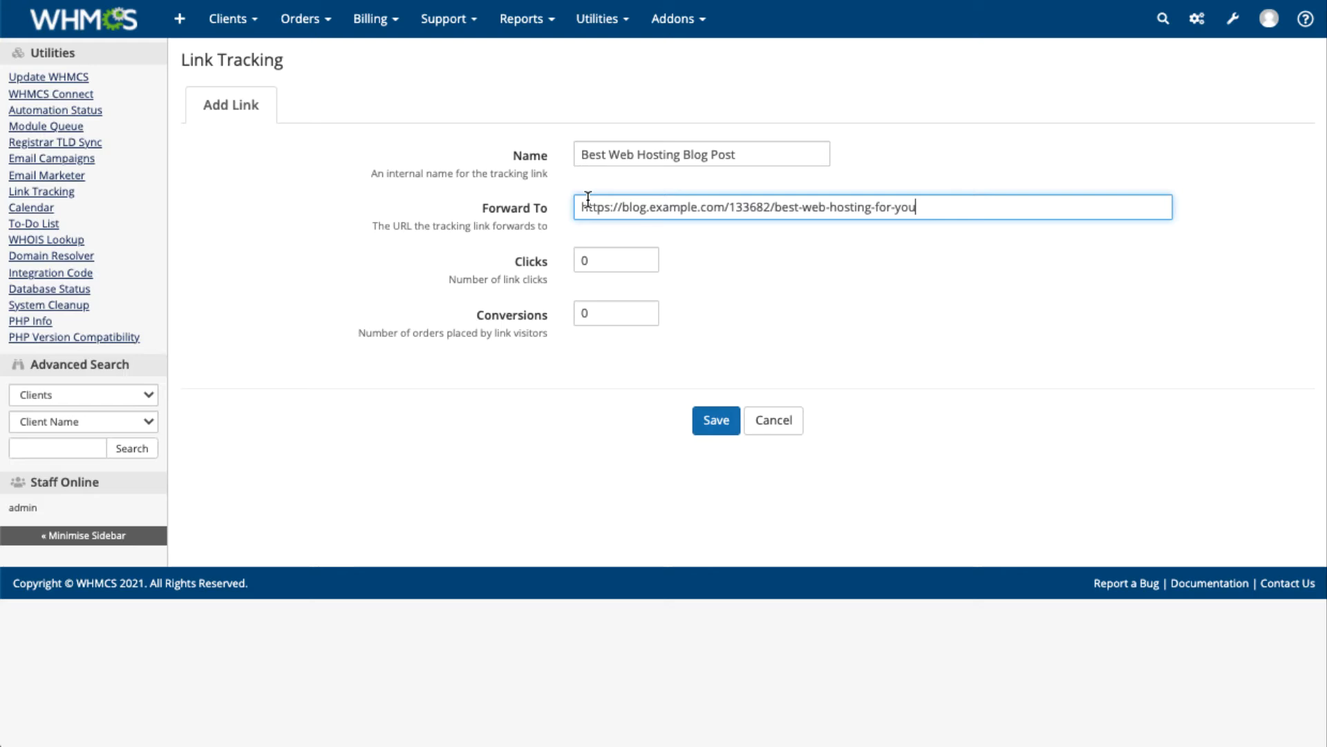
click(715, 419)
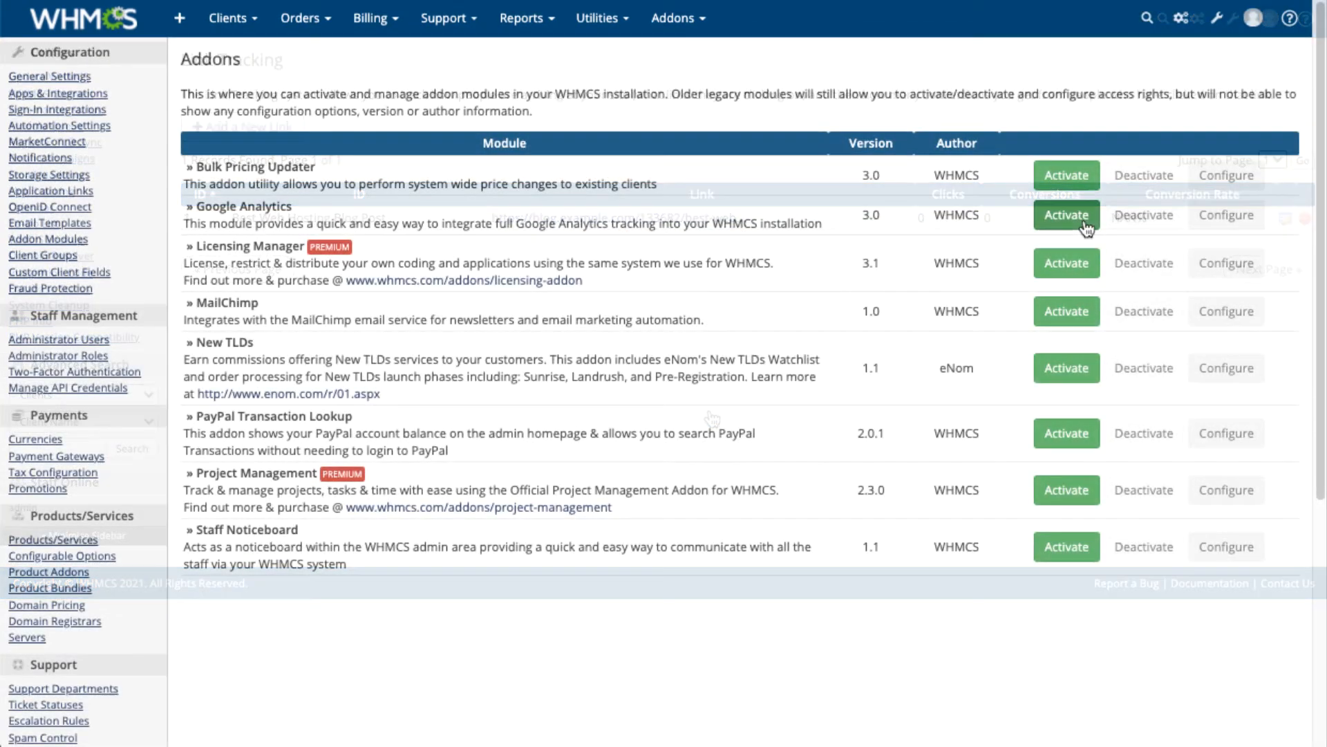
click(1066, 215)
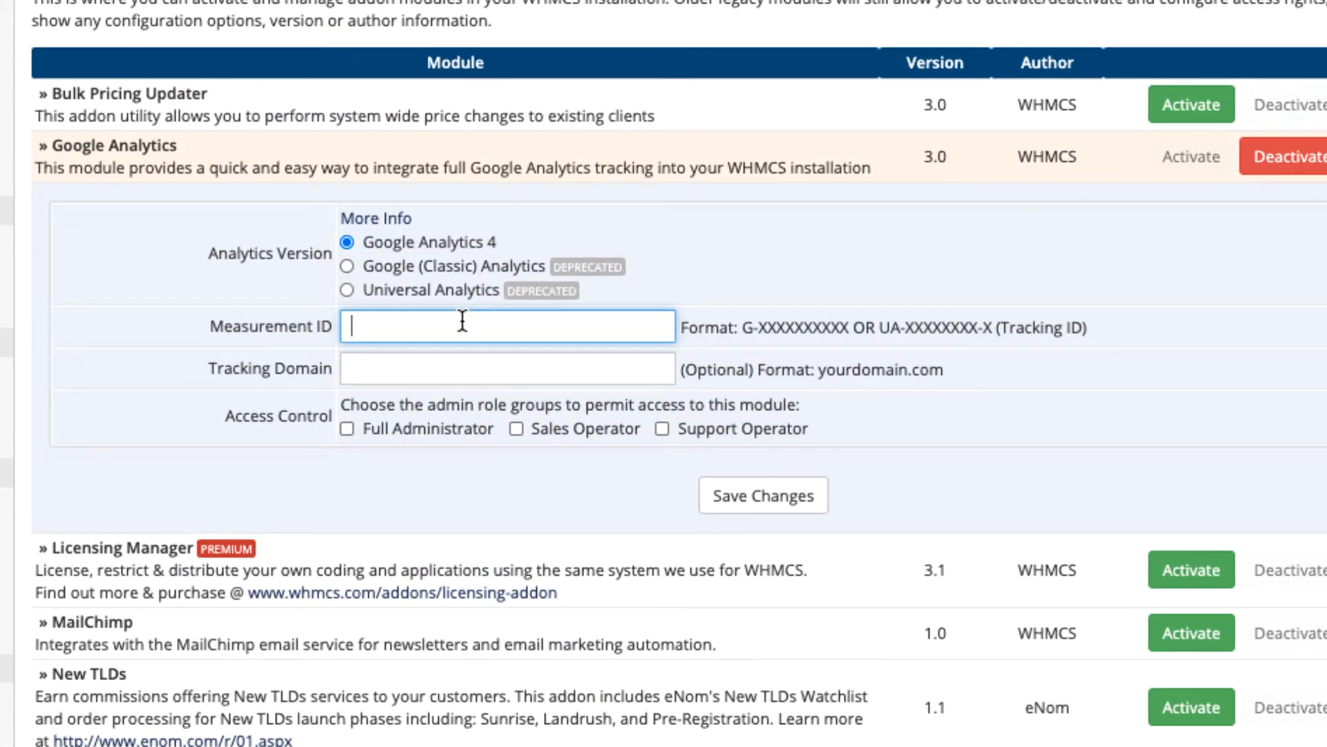
text(UA-1234567890)
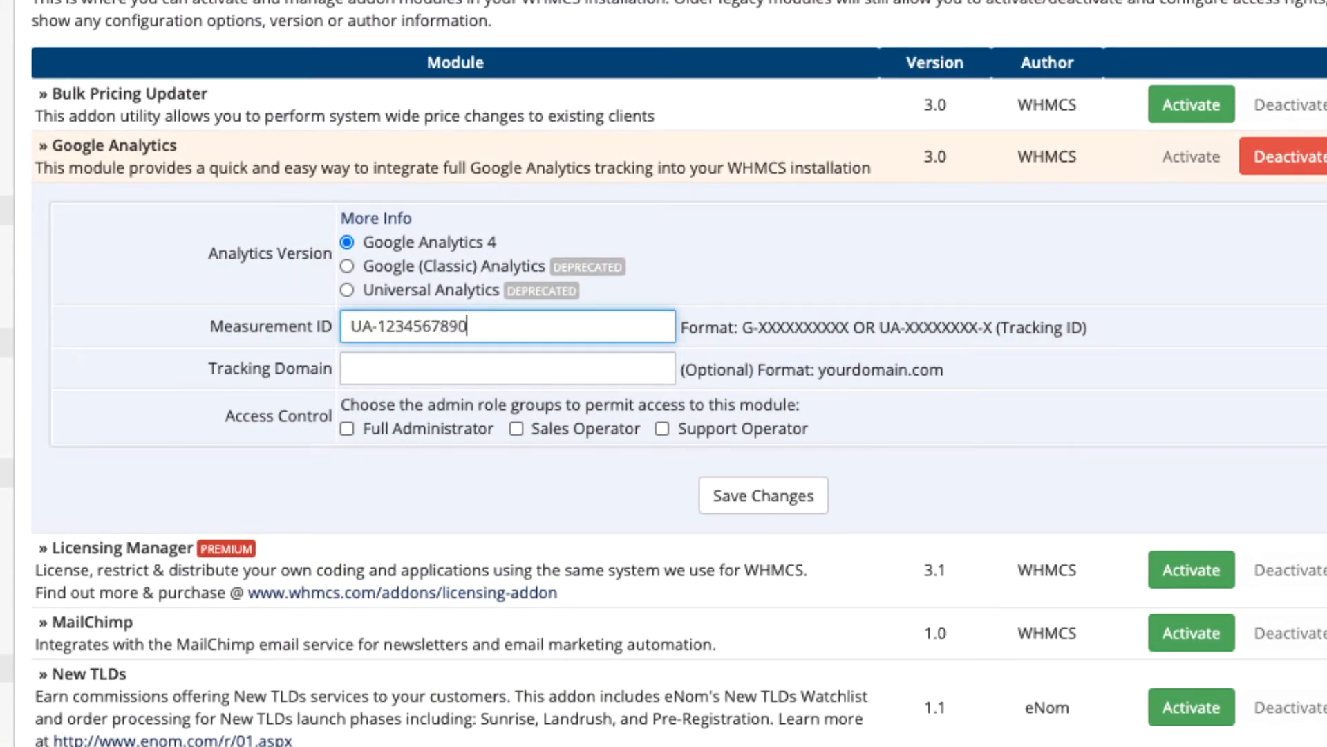
text(example.com)
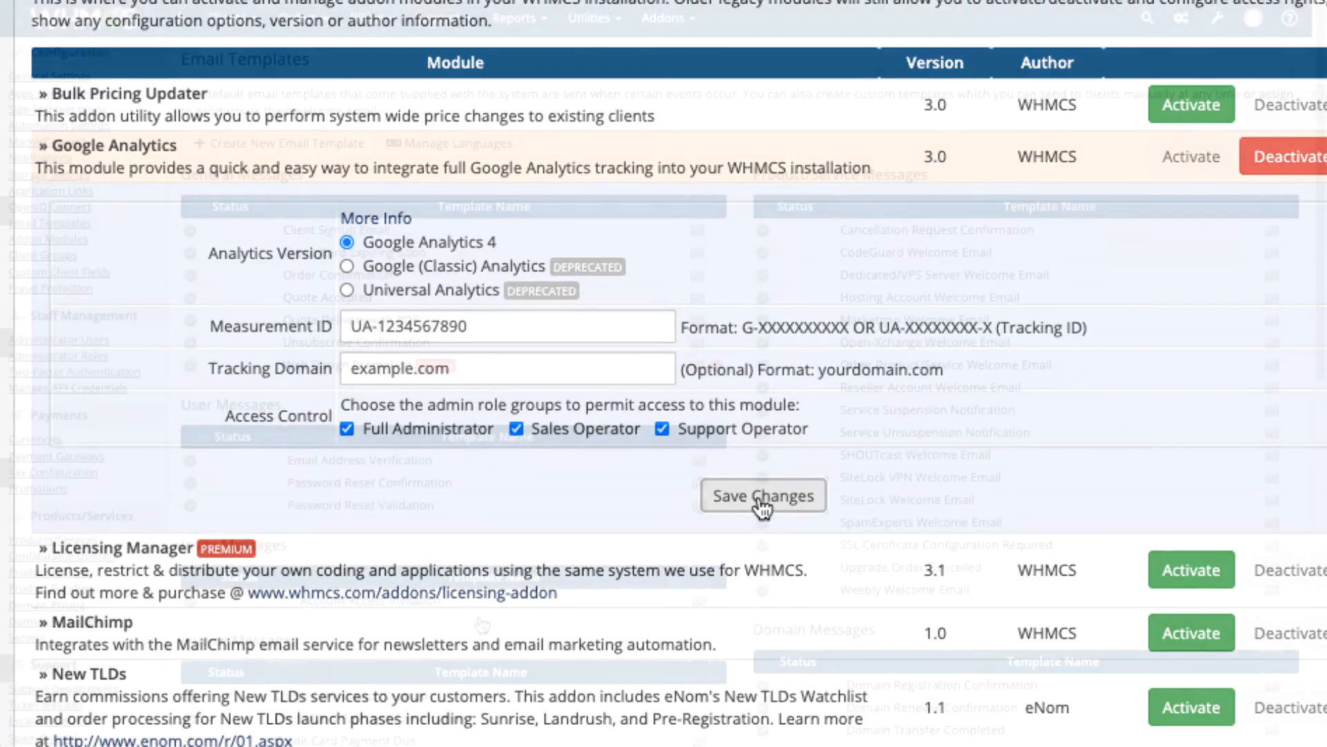
Save the Google Analytics settings and scroll through the email template lists.
click(762, 495)
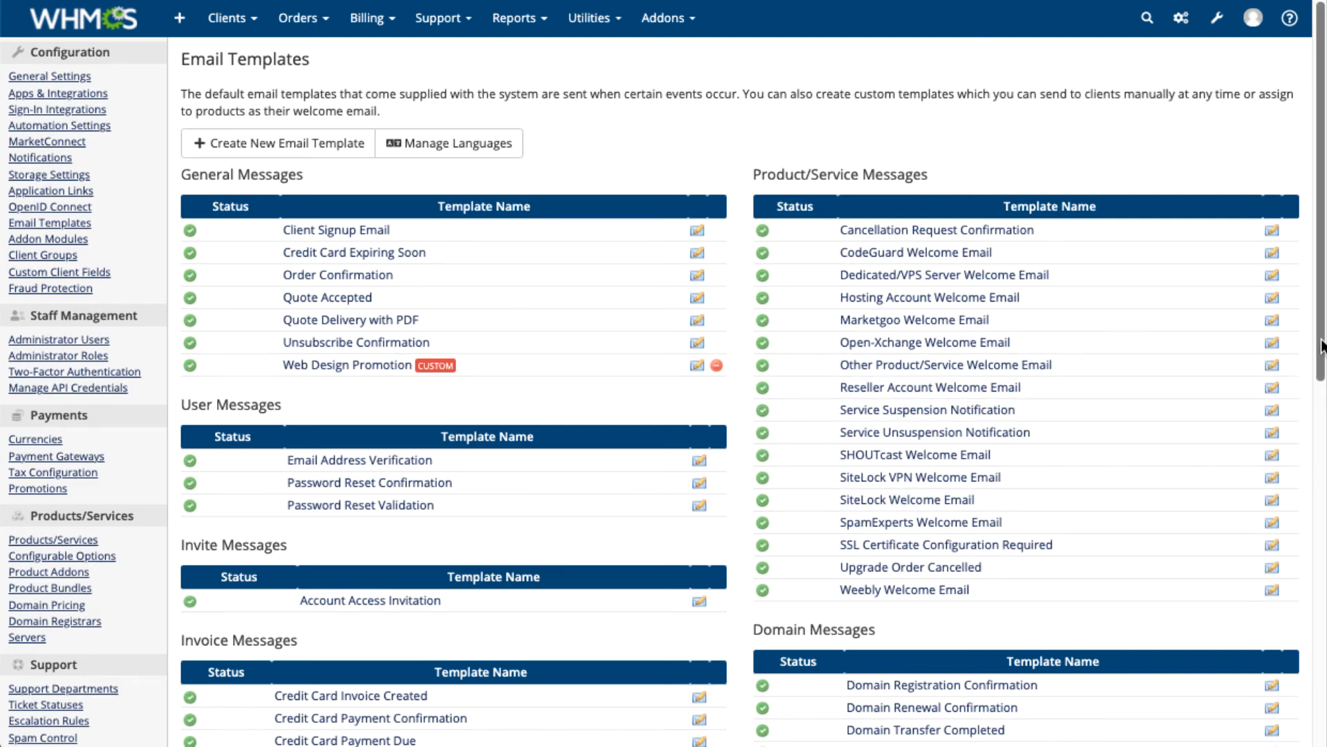
scroll(down, 3)
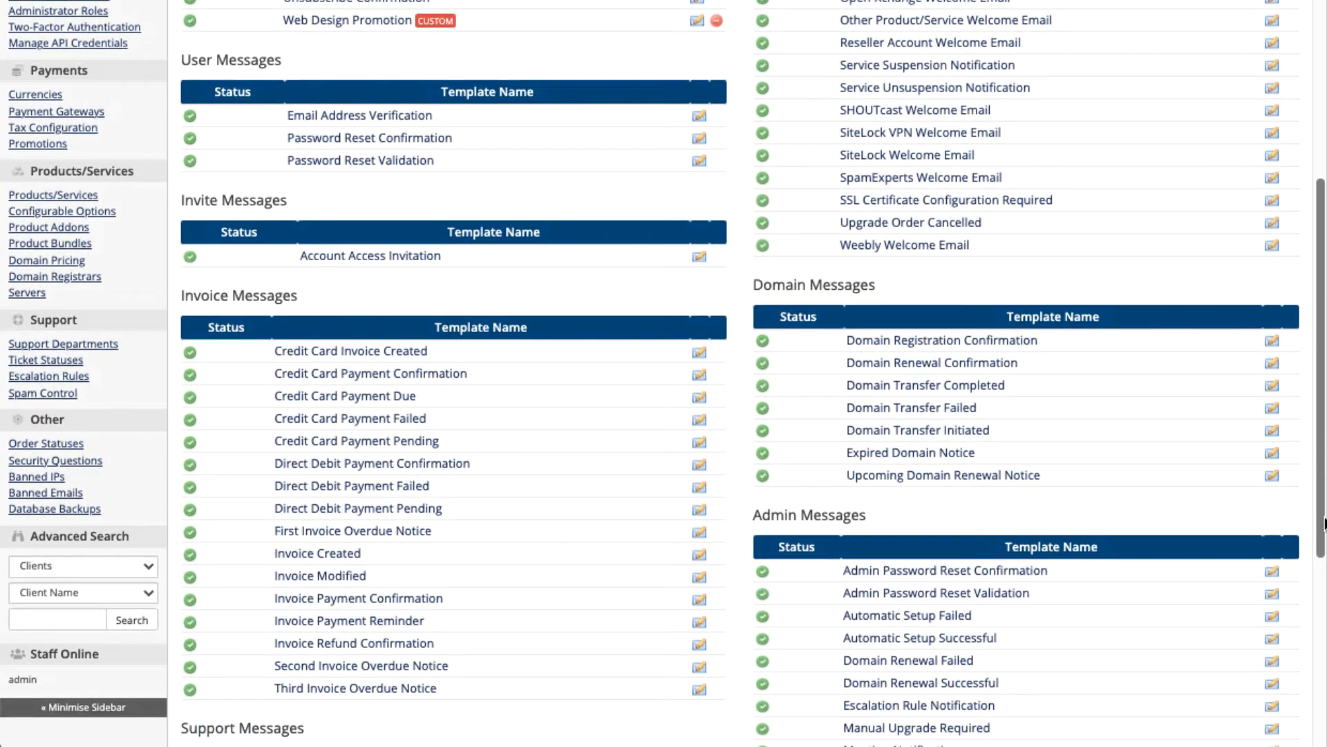
scroll(down, 3)
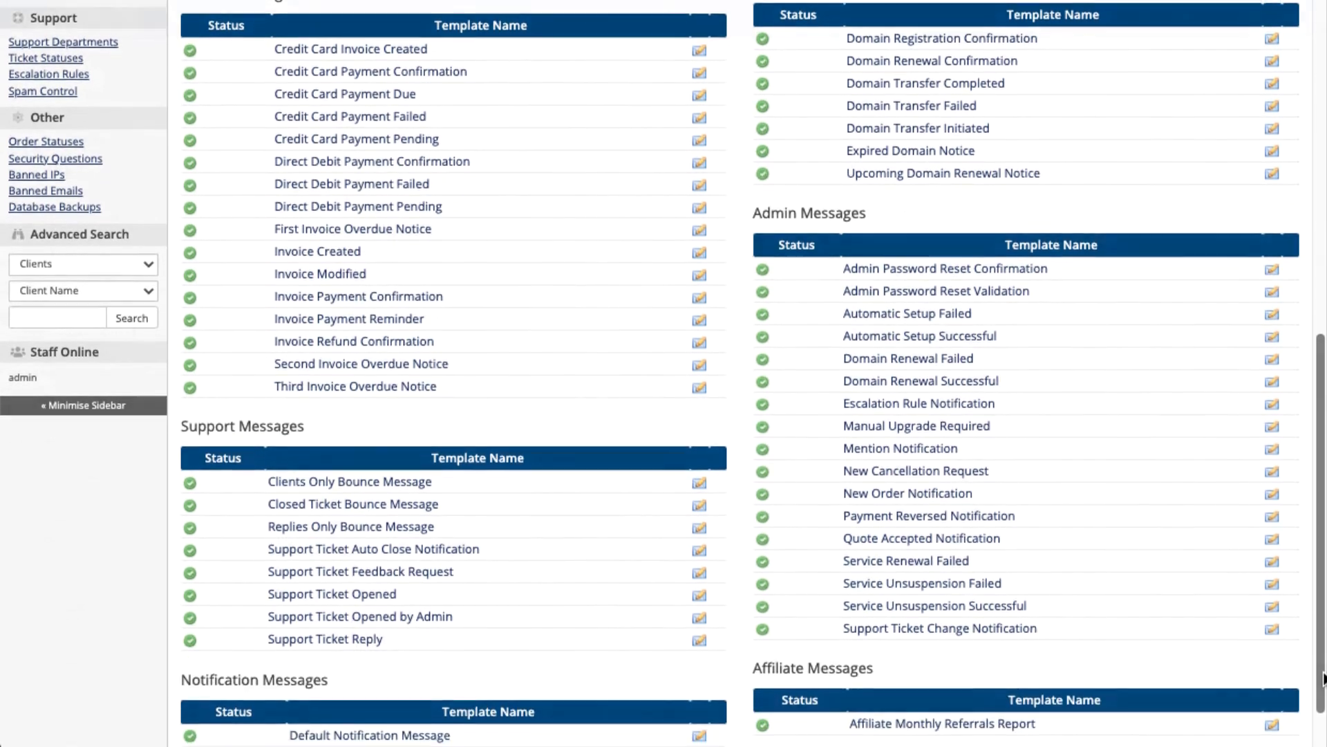